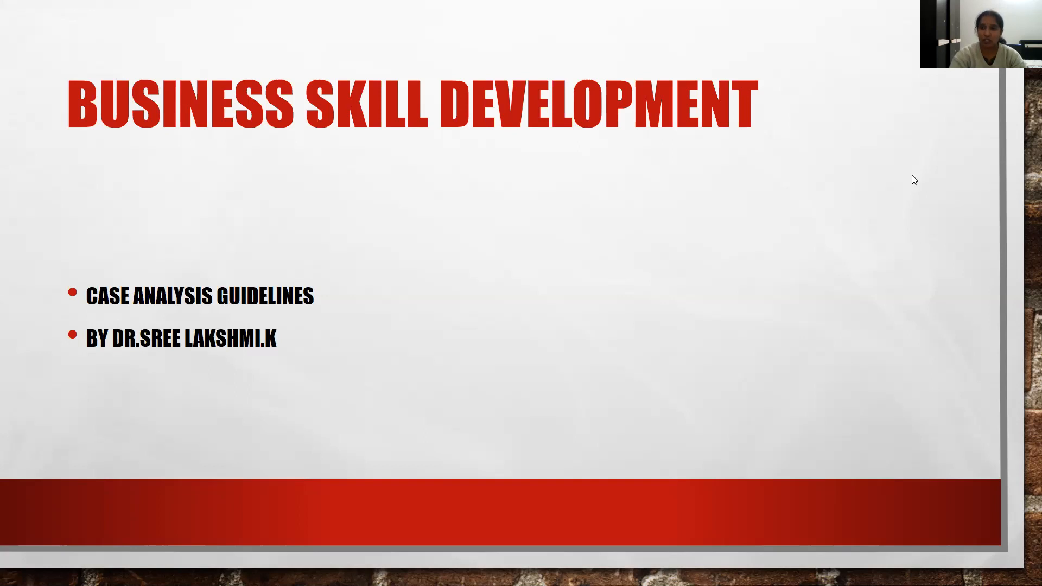
pyautogui.moveTo(788, 54)
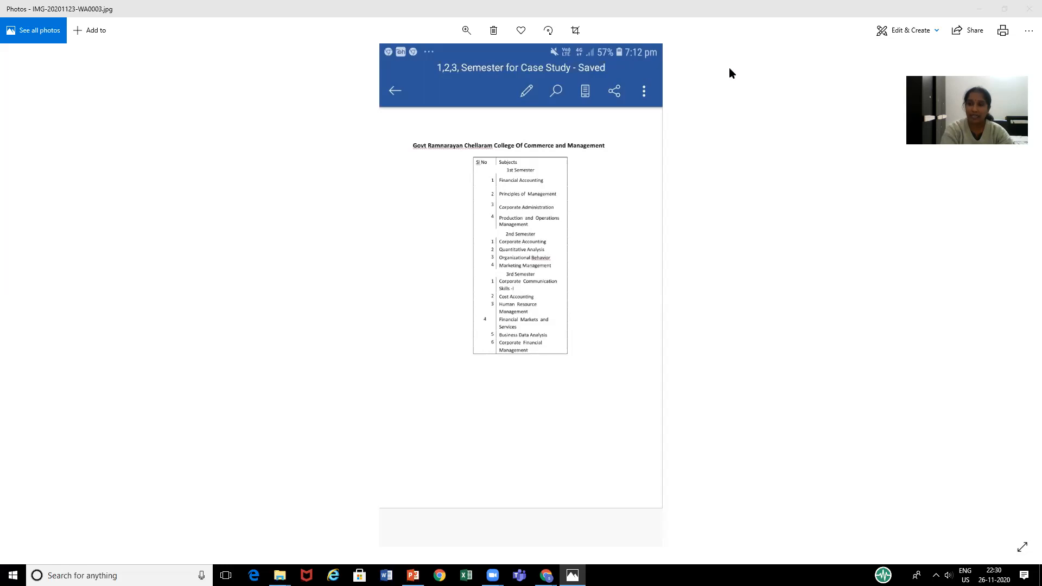
pyautogui.moveTo(673, 5)
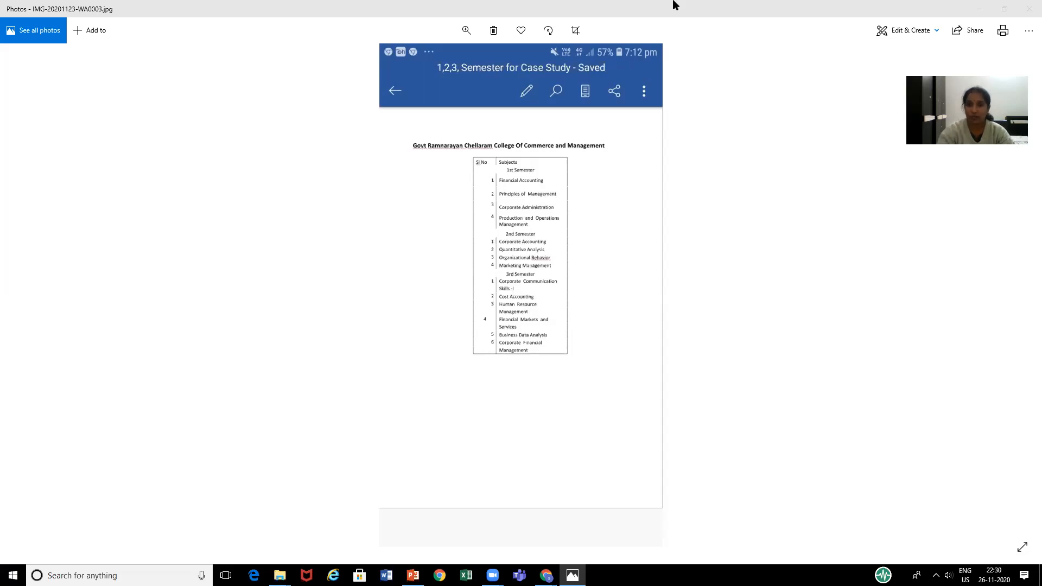
pyautogui.moveTo(734, 65)
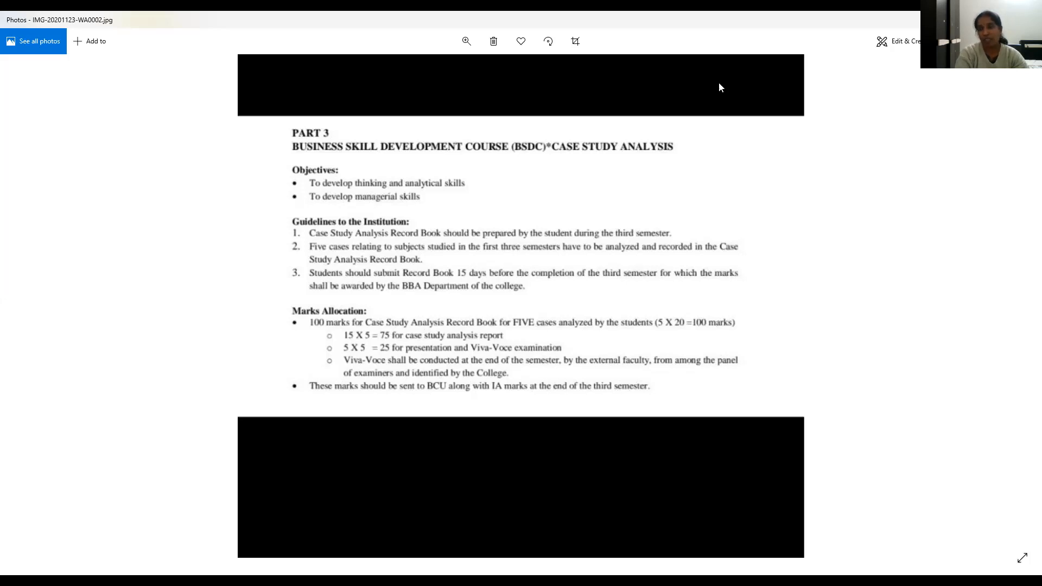
pyautogui.moveTo(1026, 181)
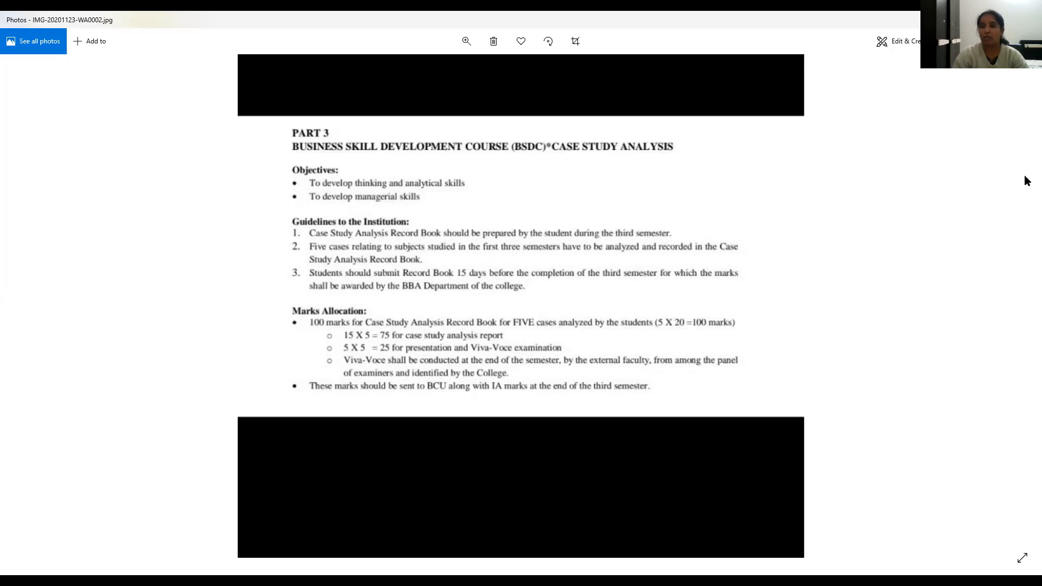
pyautogui.moveTo(189, 15)
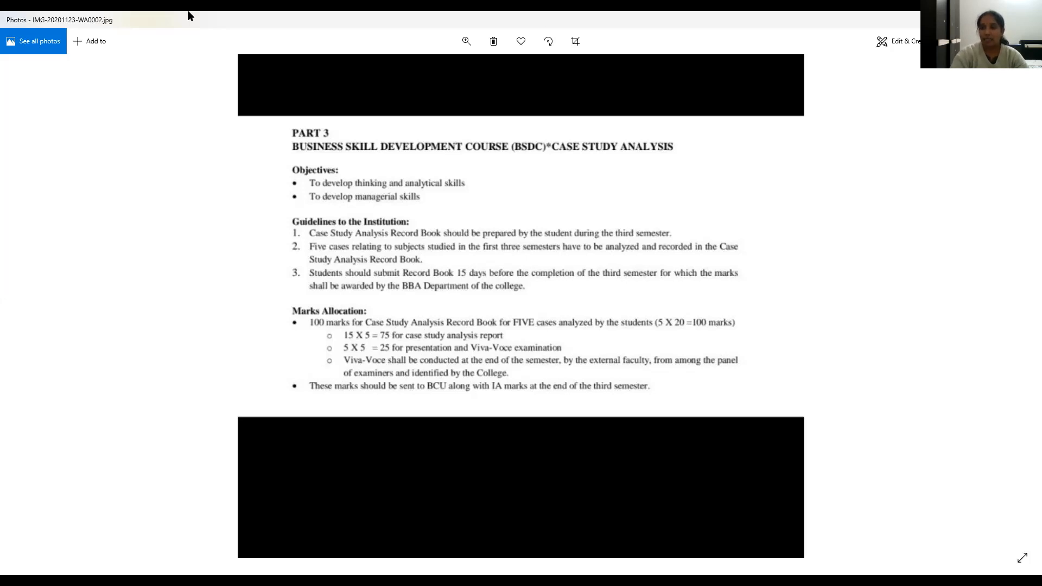